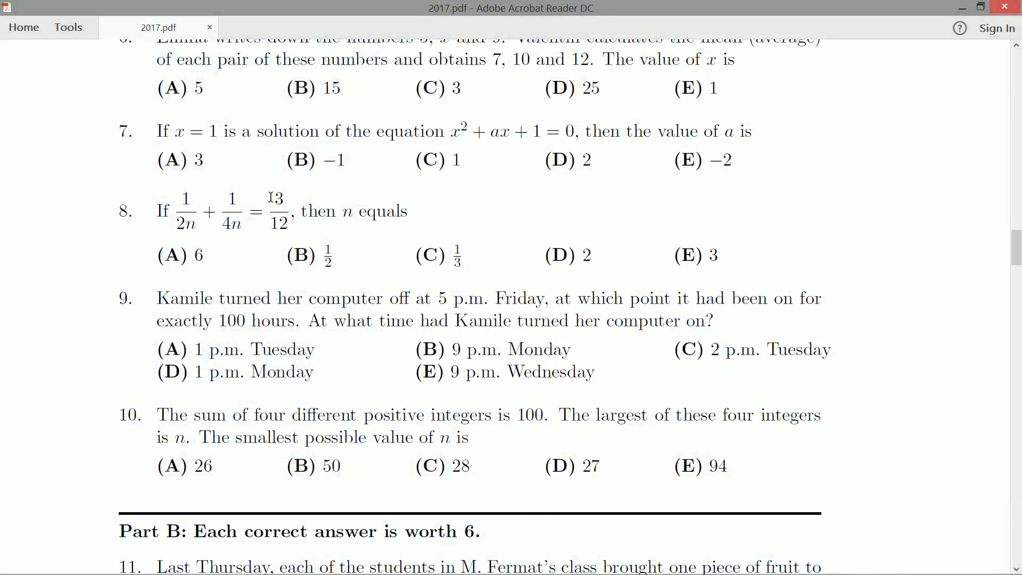
mouse_move(410, 226)
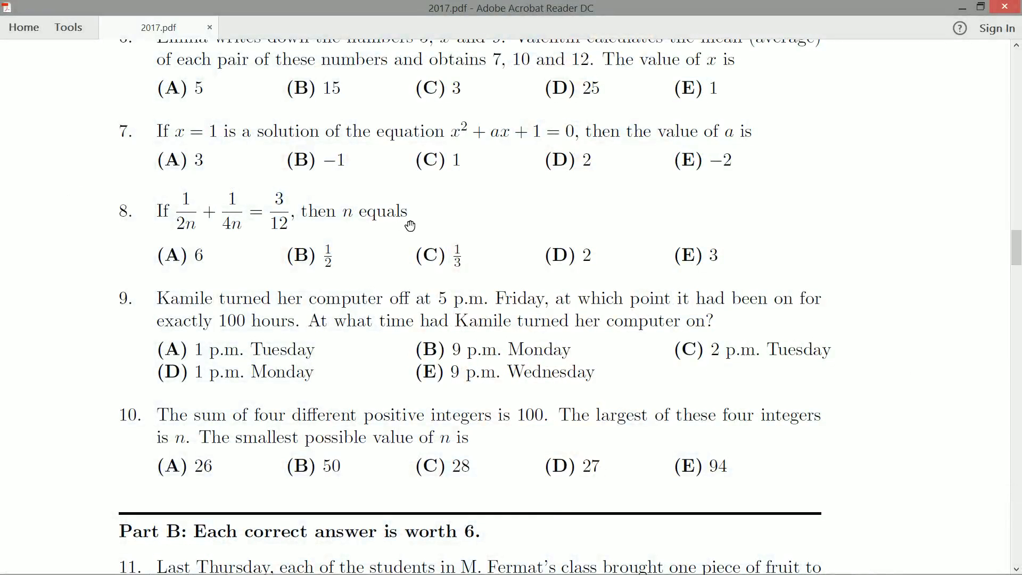
mouse_move(405, 230)
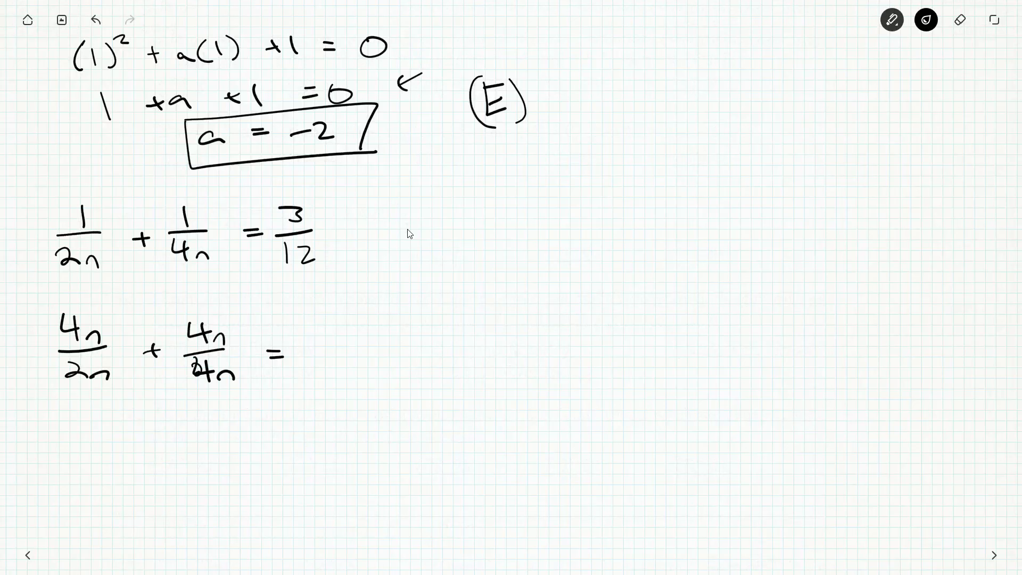
Write the 3·4 product term and pick purple ink for the cancellations
type("3·4n")
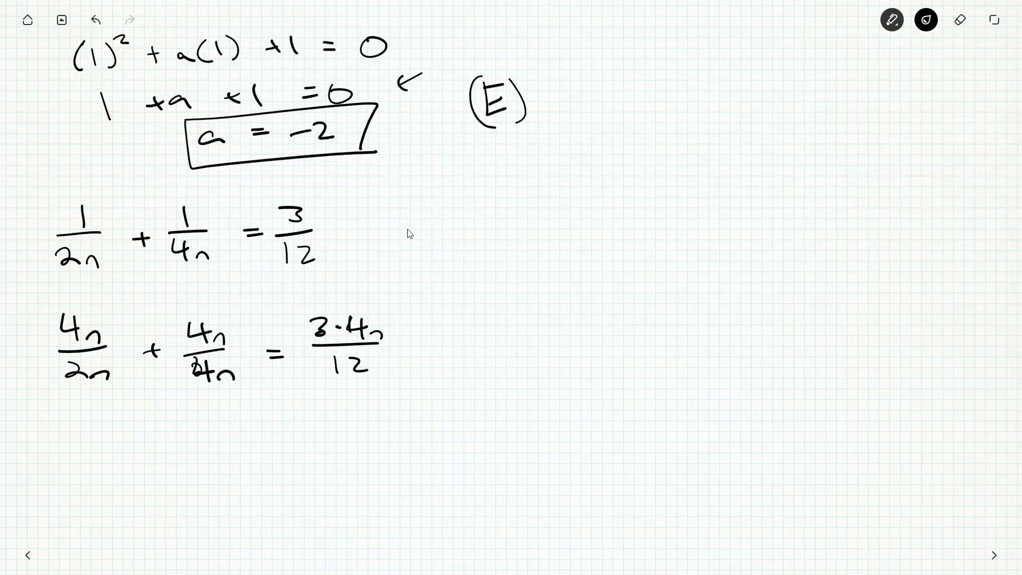
left_click(926, 19)
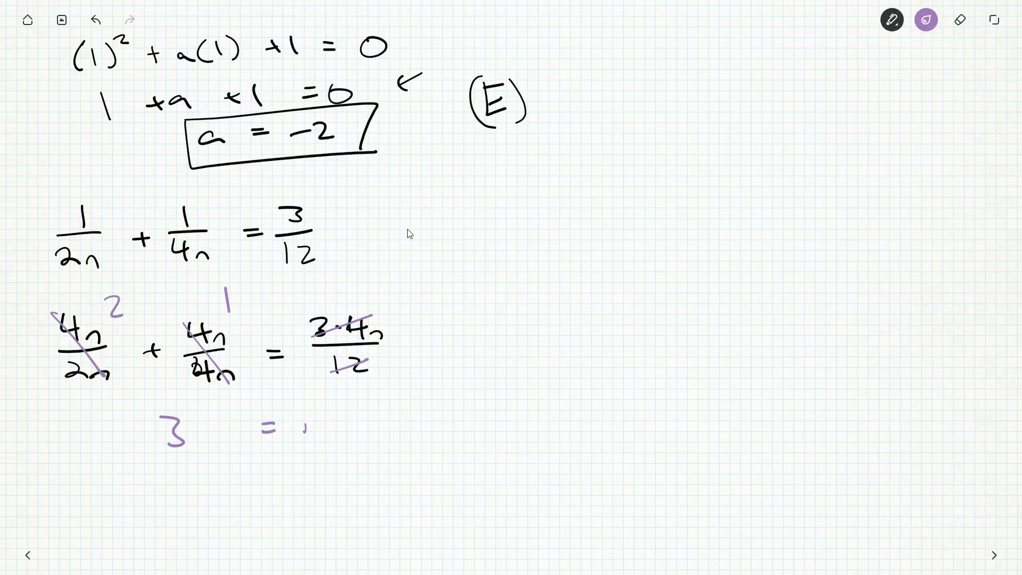
Strike out cancelling factors in purple, leaving 3 = on a new line
left_click(925, 20)
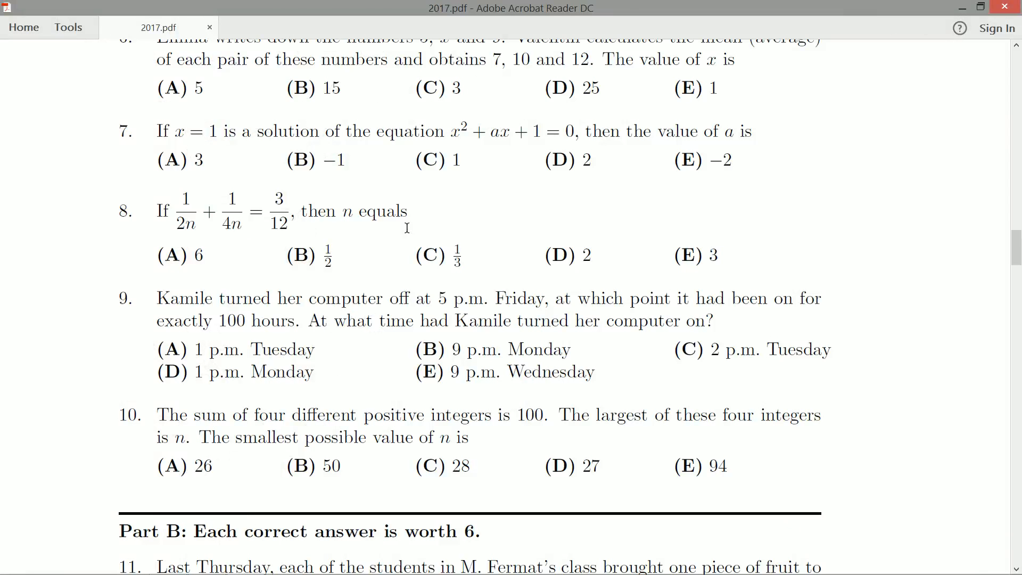
mouse_move(713, 238)
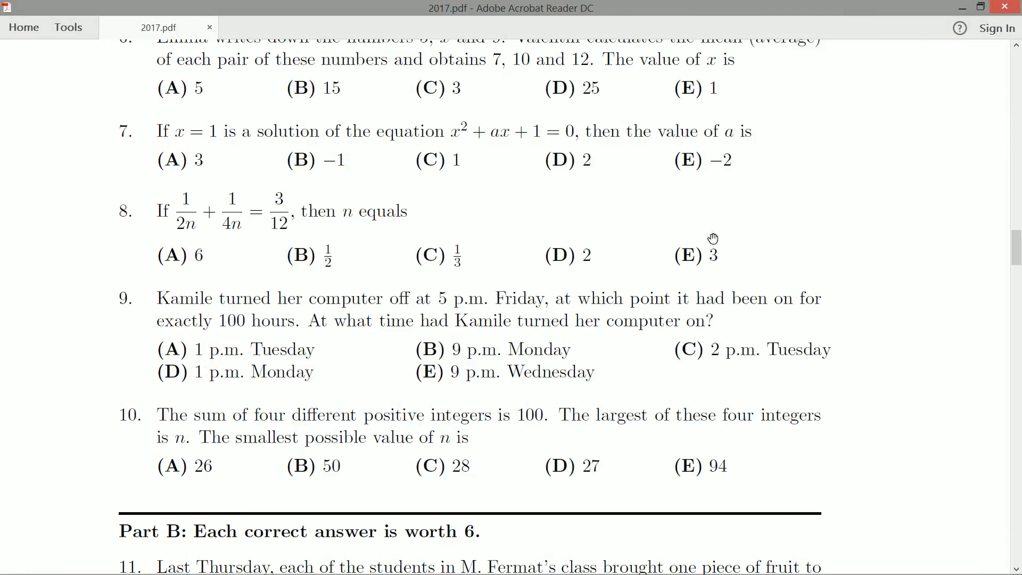